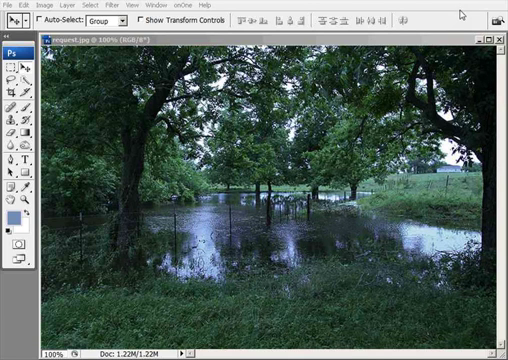
{"action": "mouse_move", "coordinate": [460, 16]}
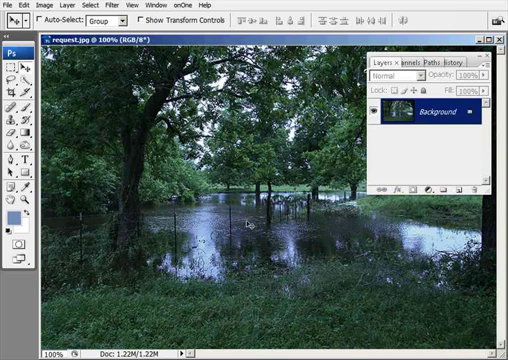
{"action": "mouse_move", "coordinate": [256, 224]}
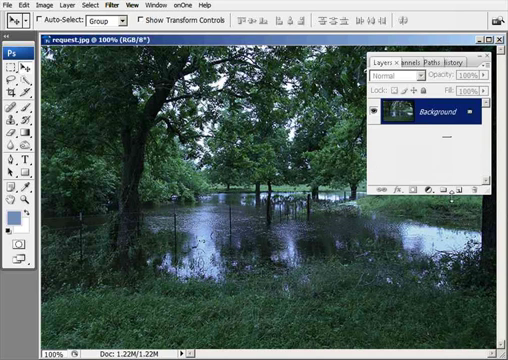
{"action": "mouse_move", "coordinate": [460, 184]}
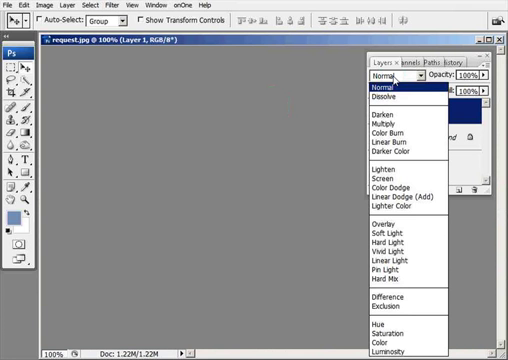
{"action": "mouse_move", "coordinate": [388, 248]}
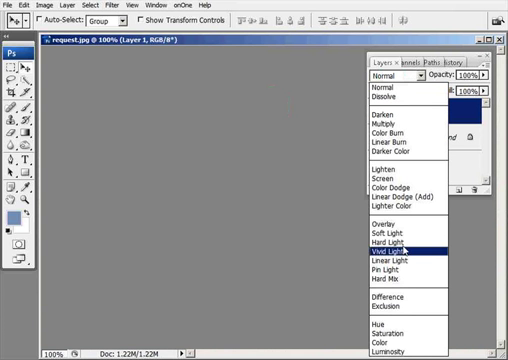
{"action": "mouse_move", "coordinate": [392, 296]}
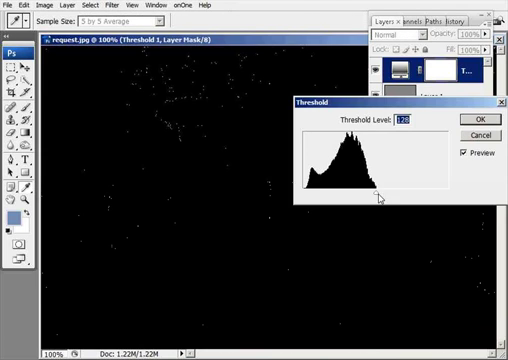
Set the Threshold level to 1, then raise it to 22 to reveal the most neutral gray specks
{"action": "type", "text": "17"}
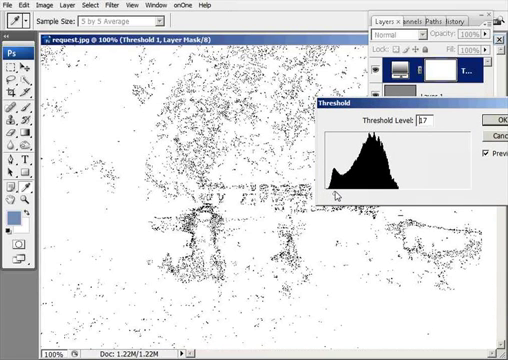
{"action": "type", "text": "22"}
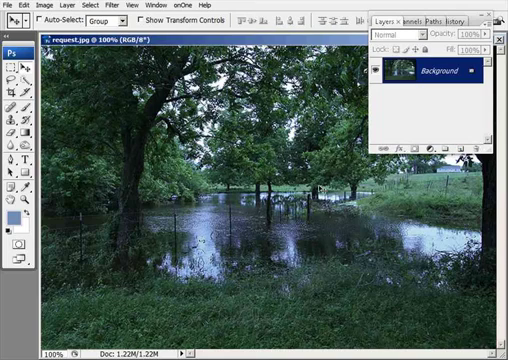
{"action": "mouse_move", "coordinate": [322, 188]}
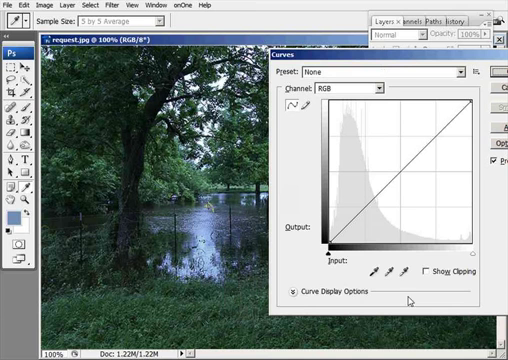
Sample the marked neutral spot with the Curves gray-point eyedropper to neutralize the blue cast
{"action": "left_click", "coordinate": [392, 268]}
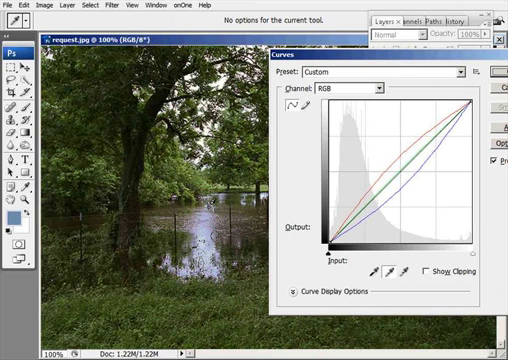
{"action": "mouse_move", "coordinate": [416, 60]}
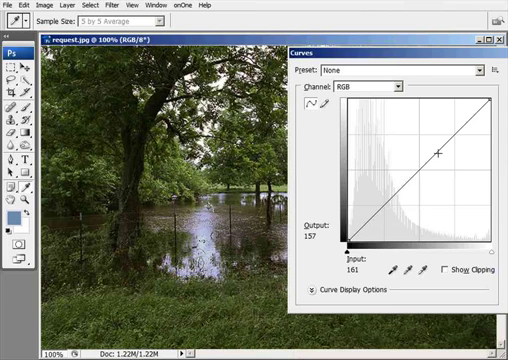
Lift the RGB curve's center point slightly to brighten the midtones
{"action": "left_click_drag", "start_coordinate": [440, 152], "coordinate": [438, 136]}
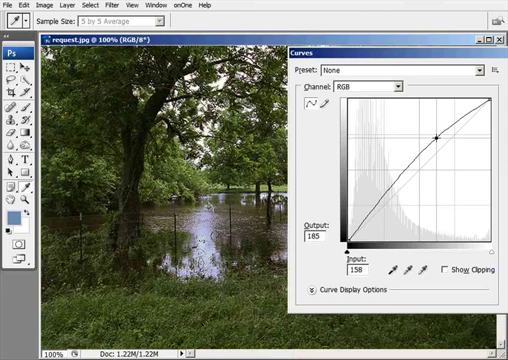